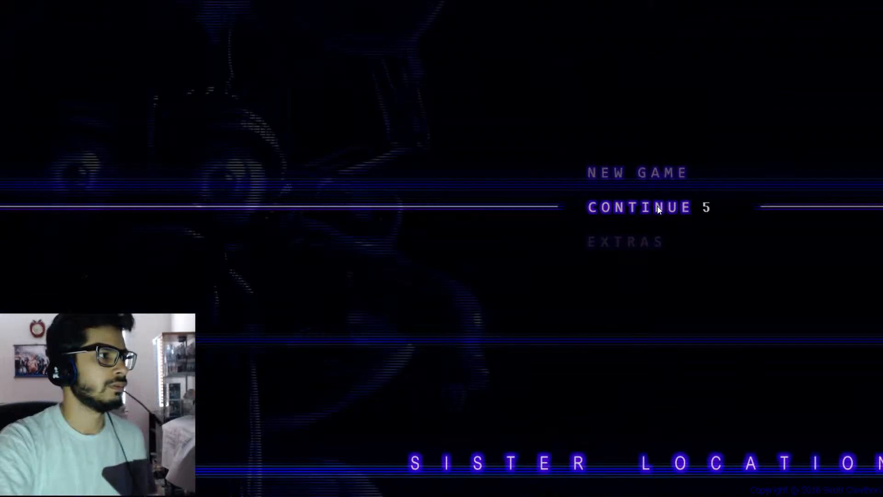
# Step: Resume the saved game from the title screen with CONTINUE to begin Night 5
pyautogui.click(640, 207)
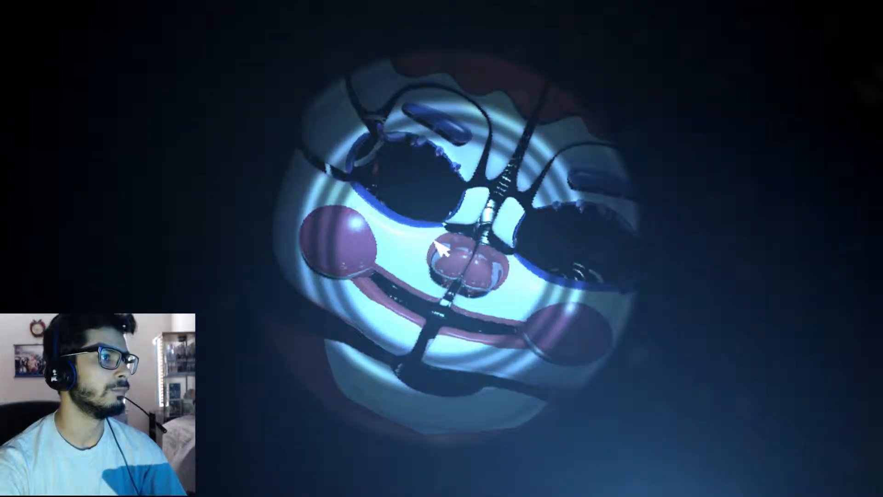
pyautogui.moveTo(443, 360)
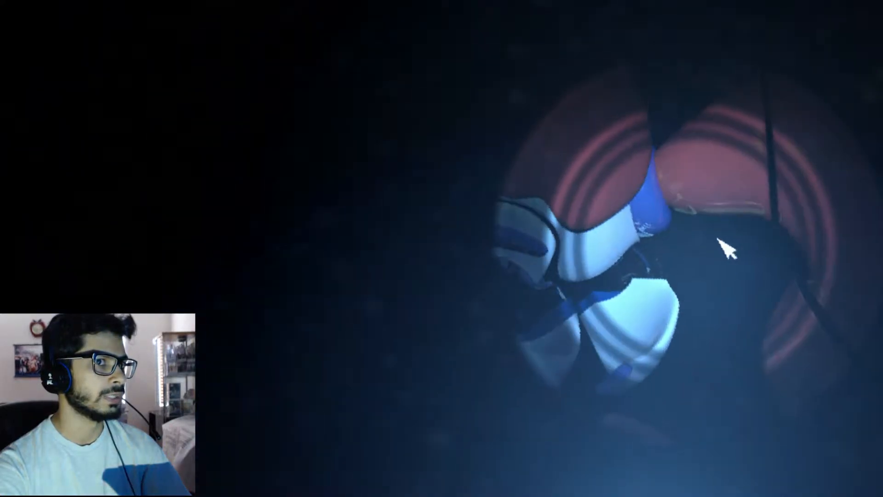
pyautogui.moveTo(442, 209)
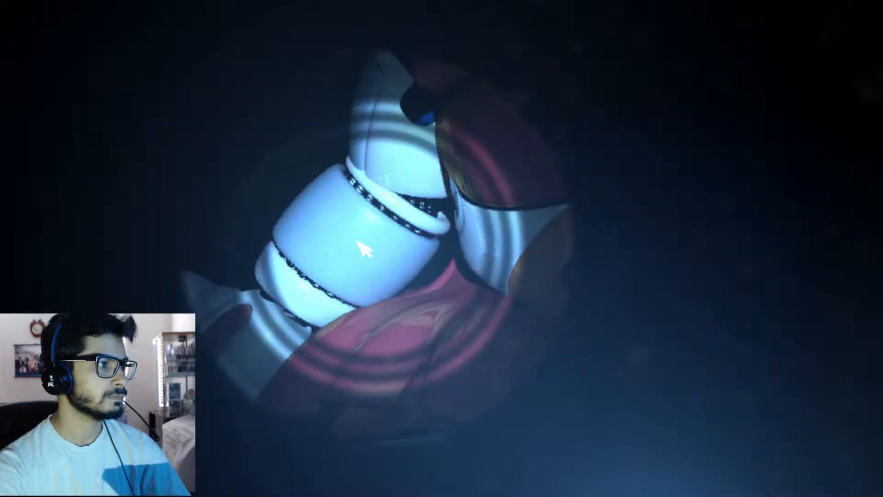
pyautogui.moveTo(699, 245)
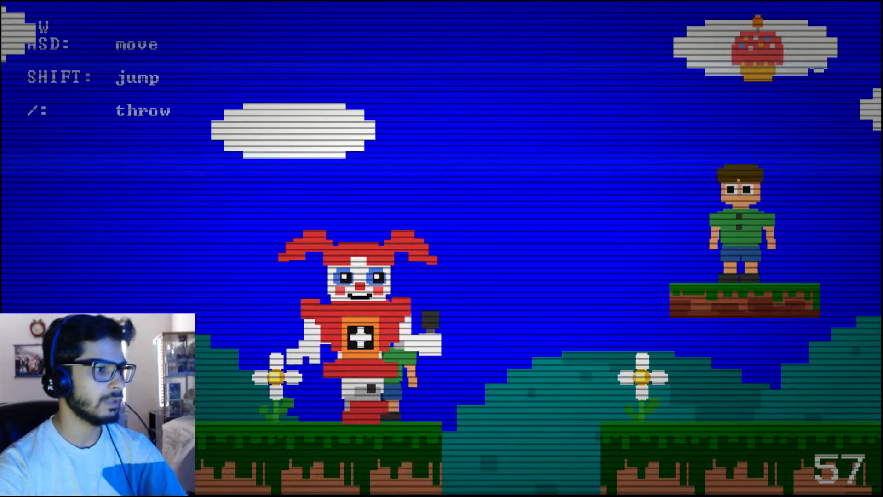
# Step: Walk Circus Baby right past the ledge child, jump onto the grassy block, and cross the hills to the GOAL sign
pyautogui.press('d')
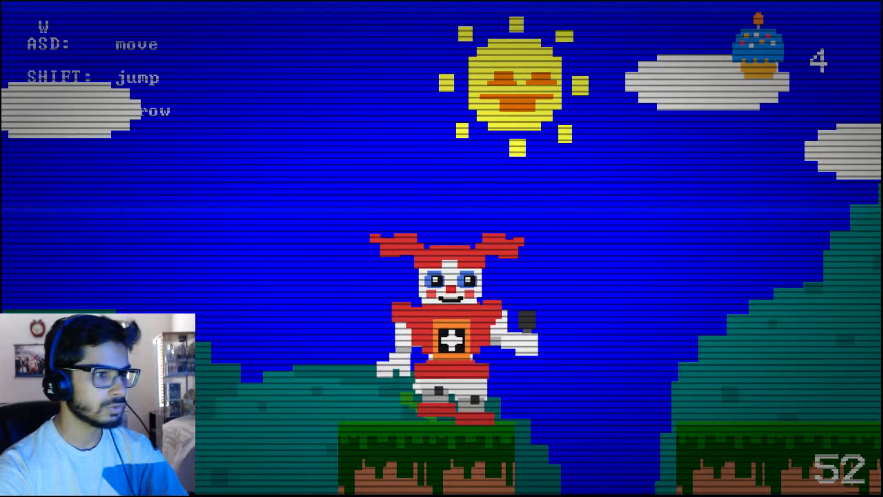
pyautogui.press('d')
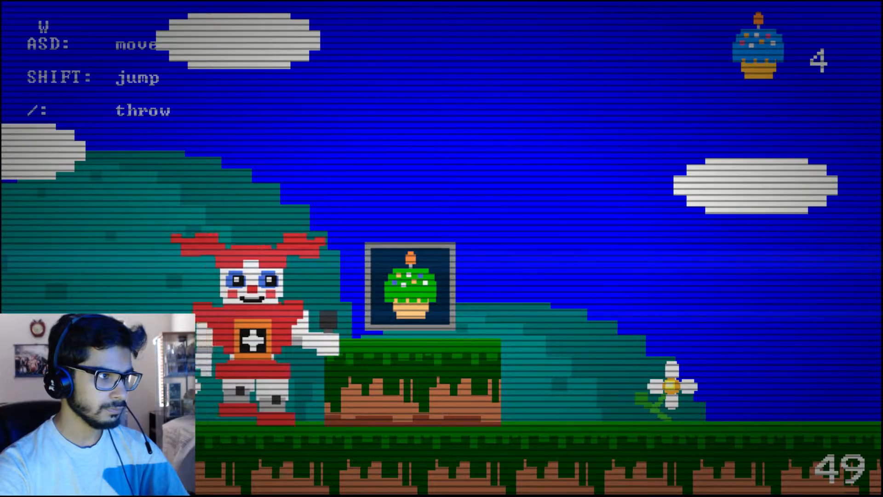
pyautogui.press('shift')
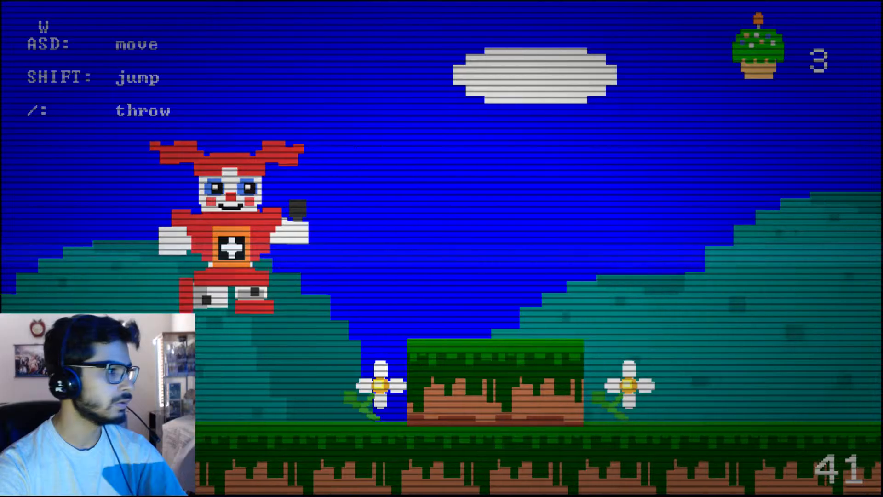
pyautogui.press('d')
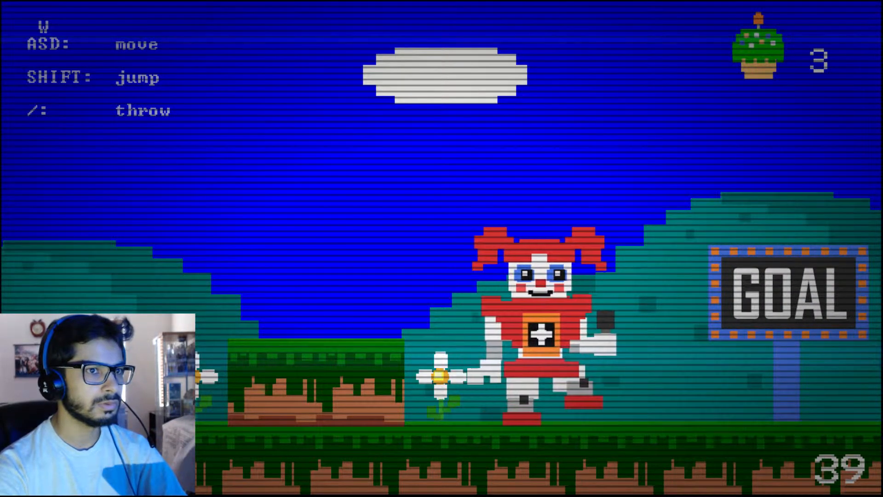
pyautogui.press('d')
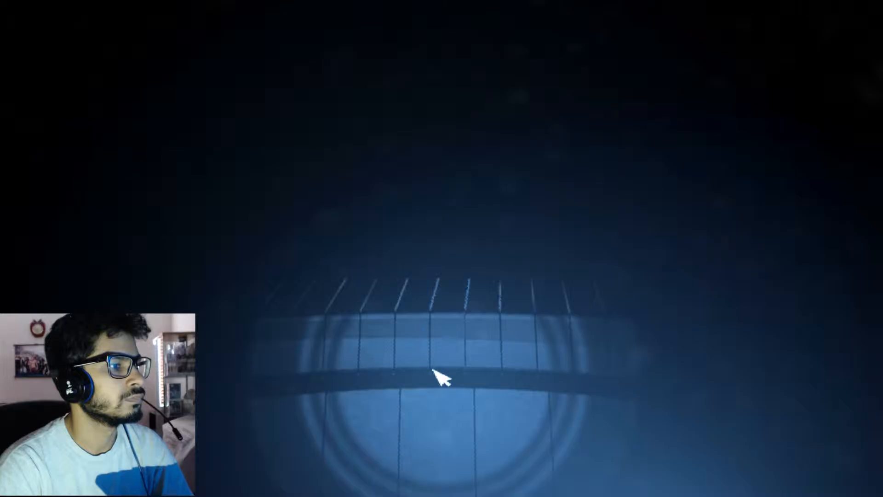
pyautogui.moveTo(817, 417)
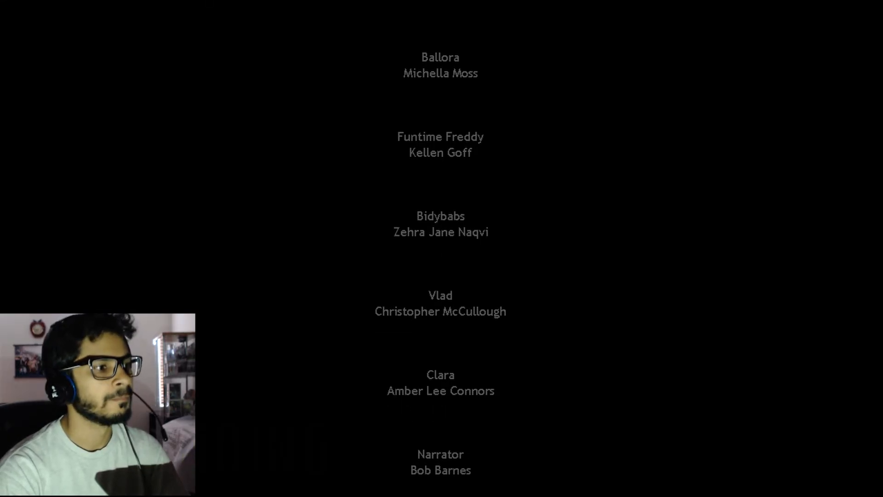
# Step: Let the end credits scroll on to miscellaneous voices, Leon Riskin's music and TV animations
pyautogui.scroll(3)
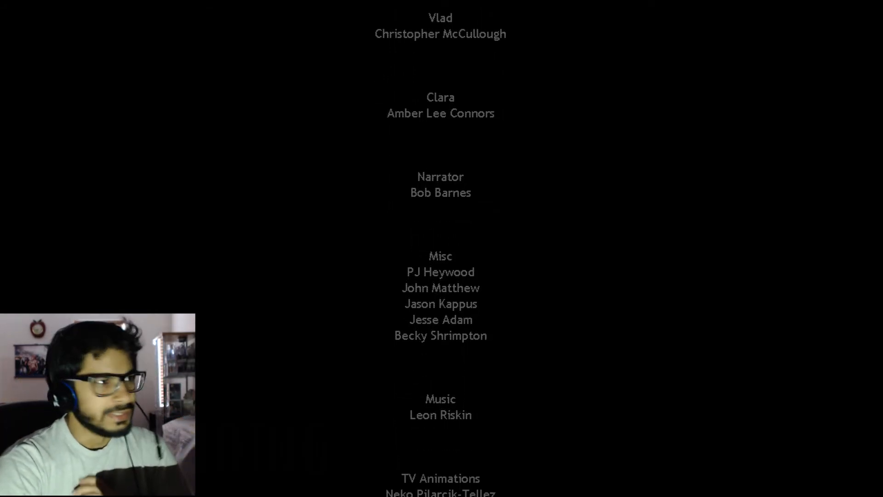